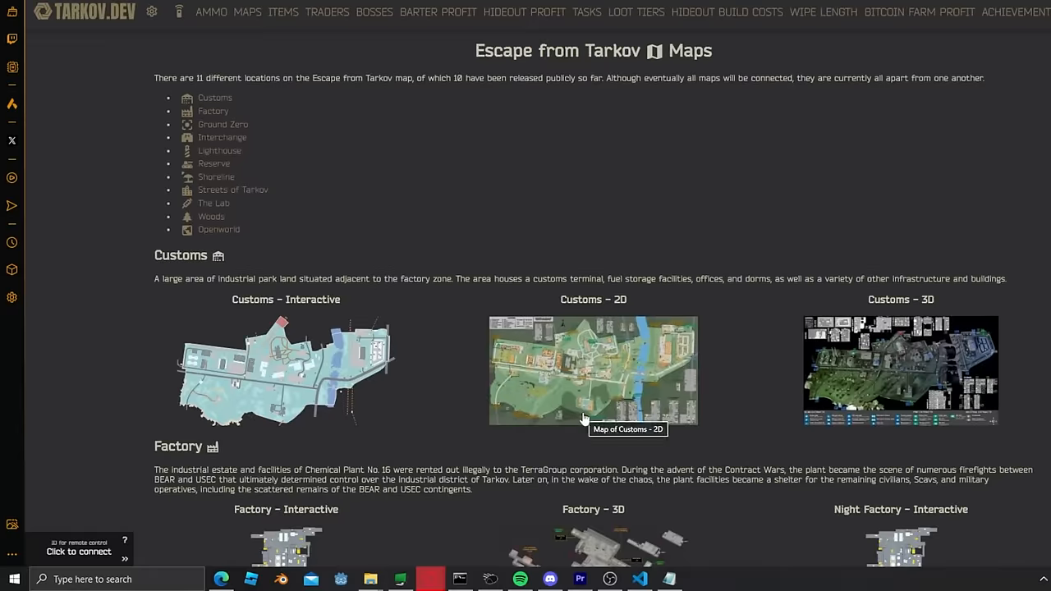
Step: Scroll the Tarkov.dev Maps page and bring up the MAPS dropdown list
scroll(down, 3)
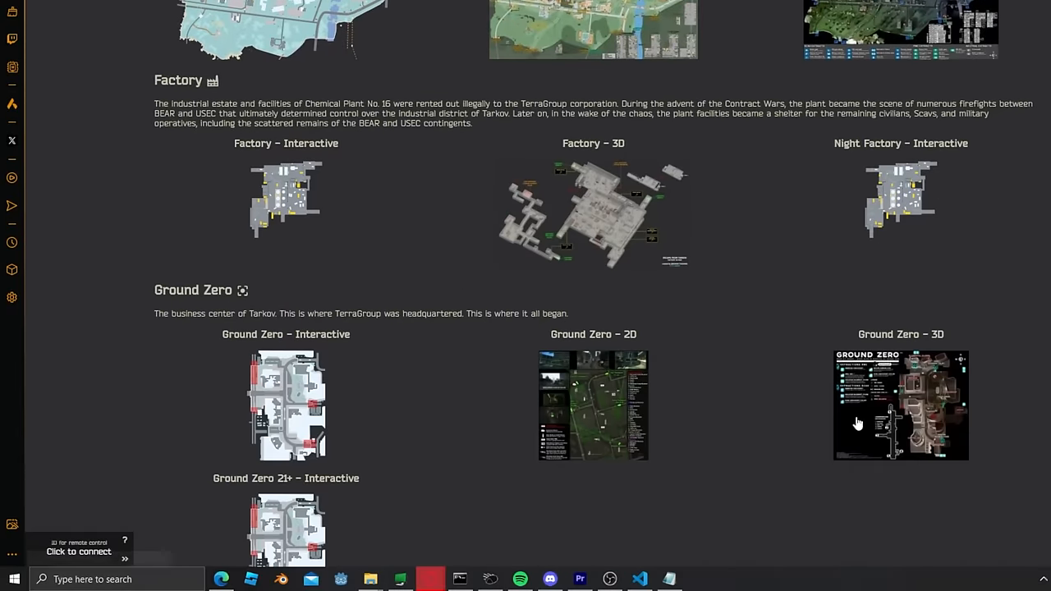
click(247, 11)
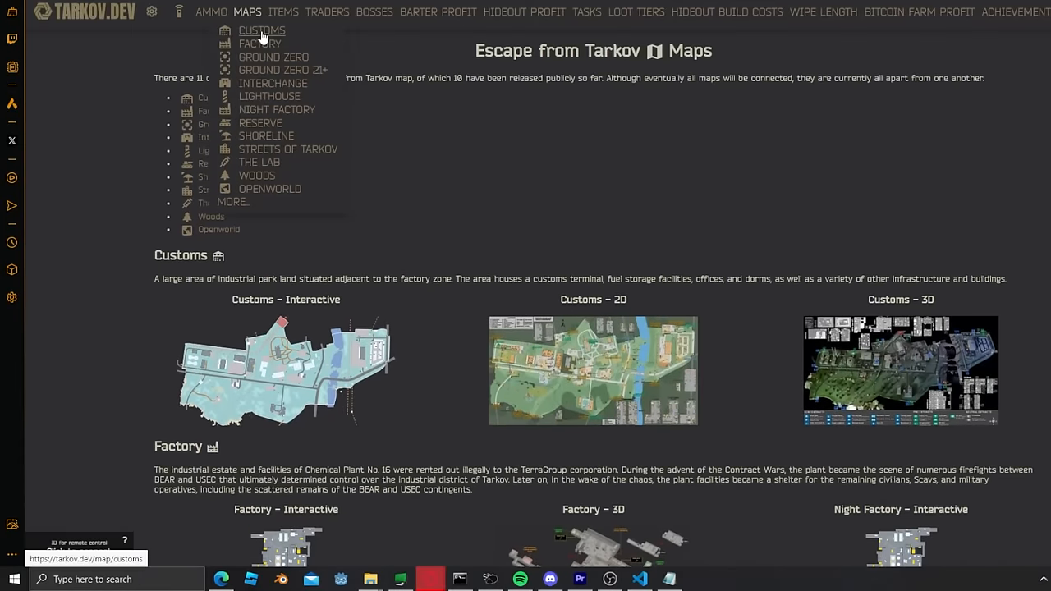
Step: Open the interactive Customs map, show marker layer options, and zoom in
click(261, 30)
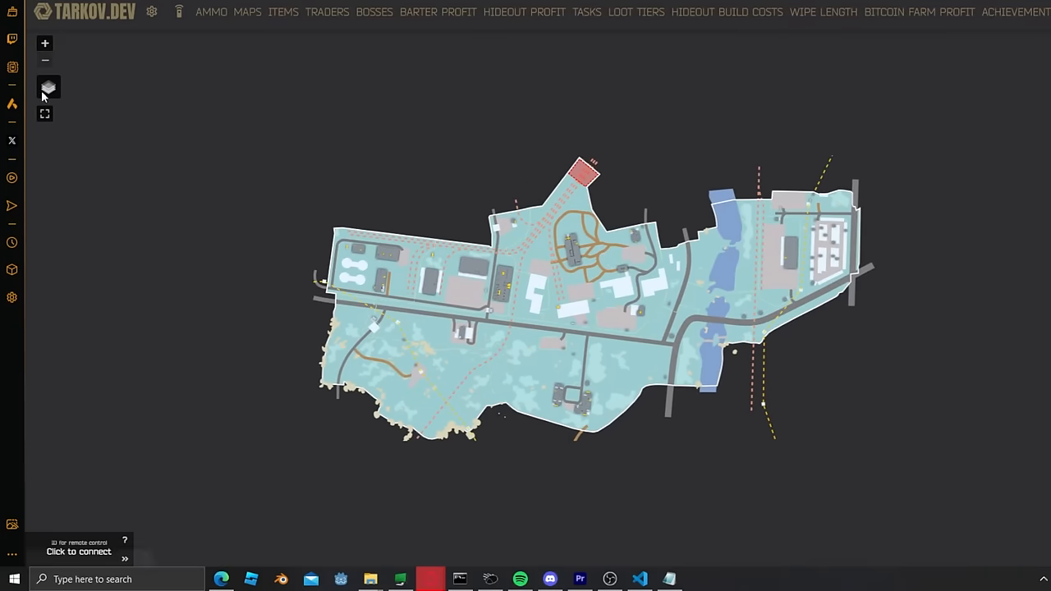
click(48, 87)
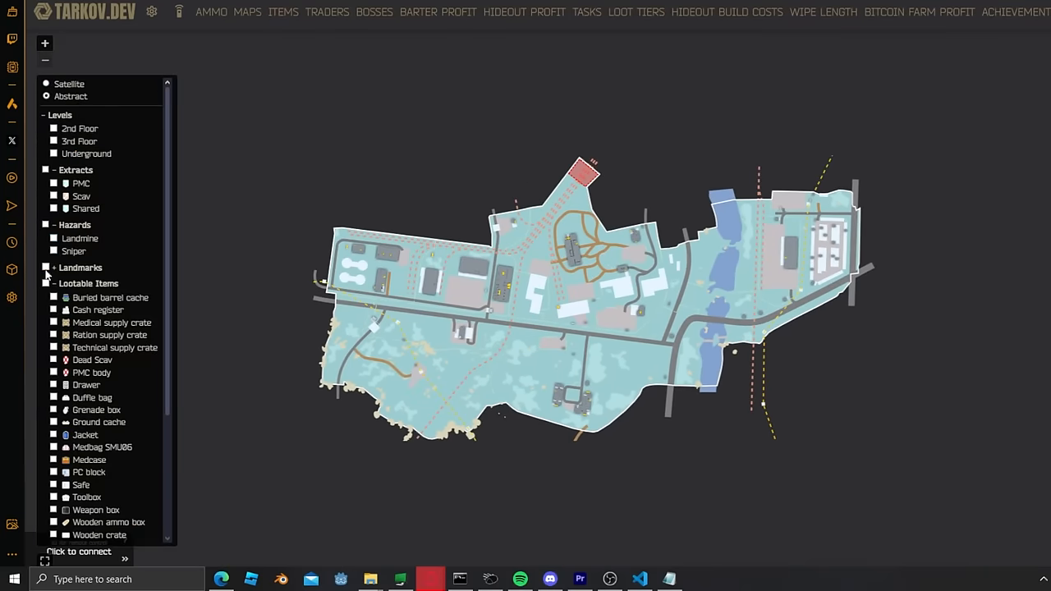
scroll(down, 3)
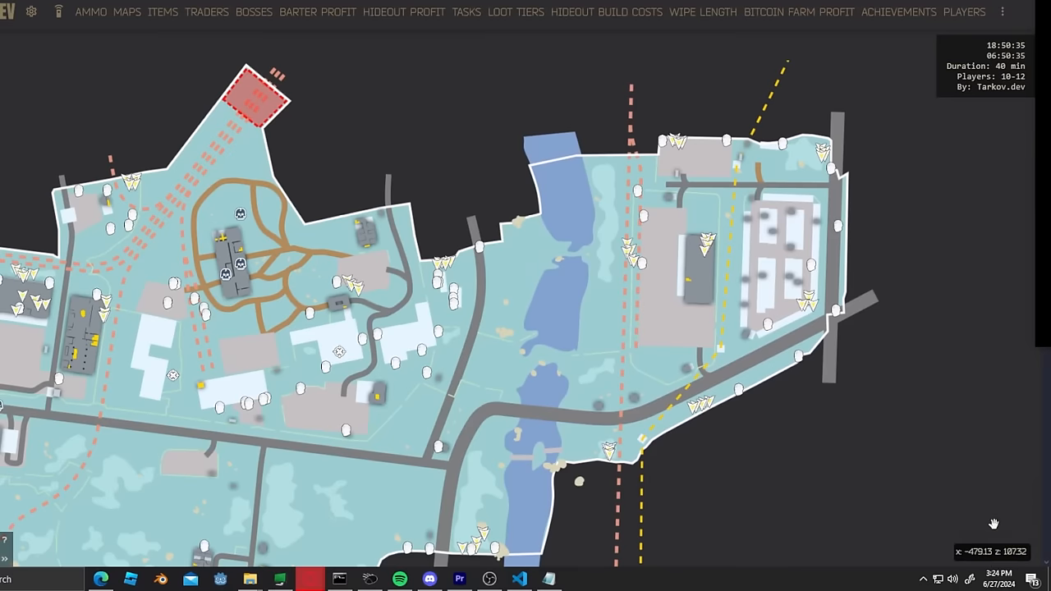
mouse_move(961, 533)
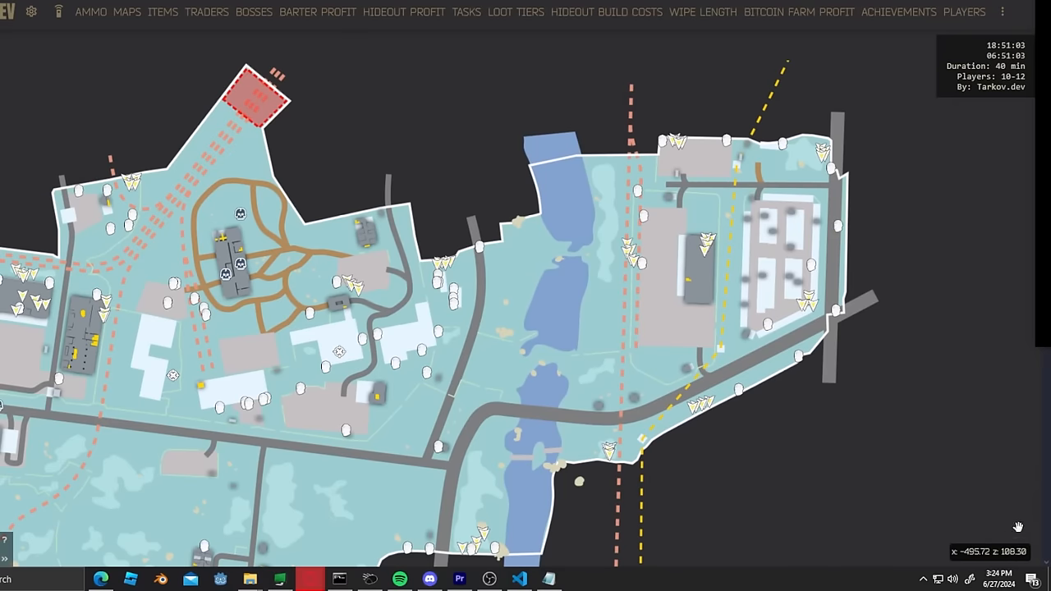
mouse_move(837, 460)
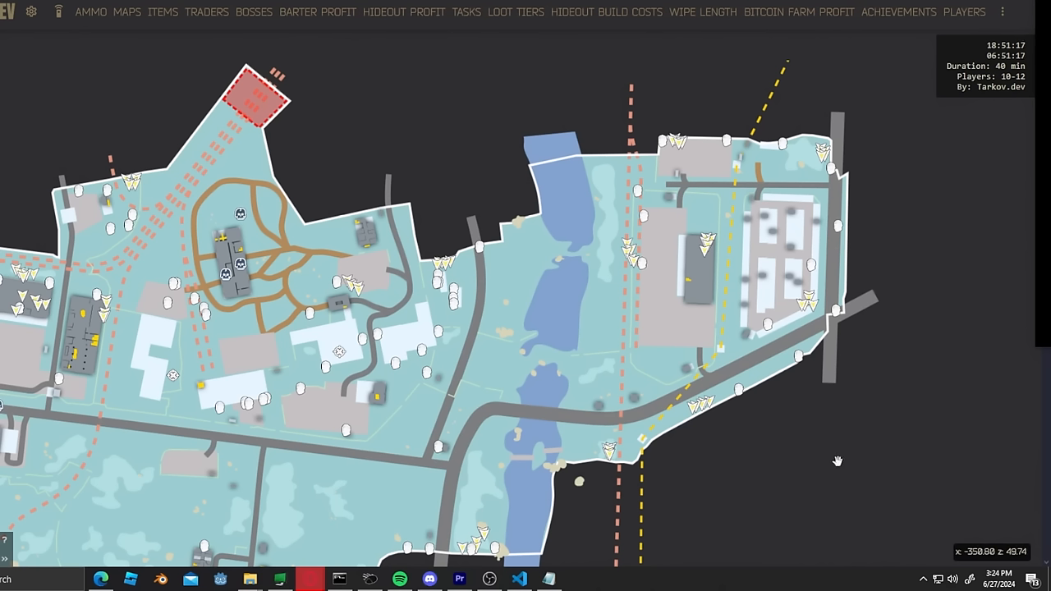
mouse_move(1012, 505)
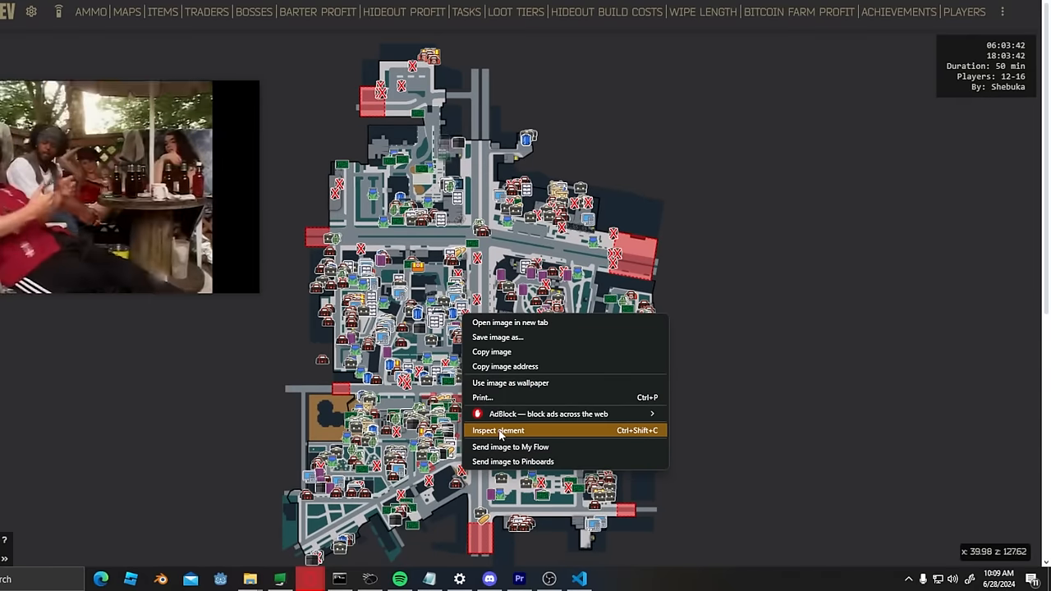
Step: Inspect the web map image, then load Customs beside the Tools marker sidebar
click(498, 431)
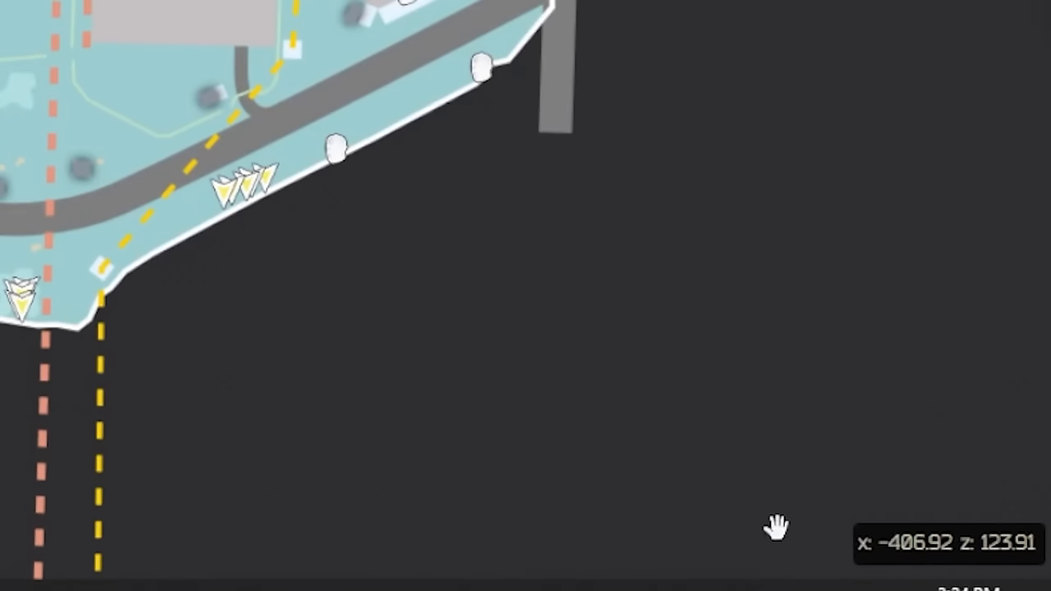
mouse_move(603, 439)
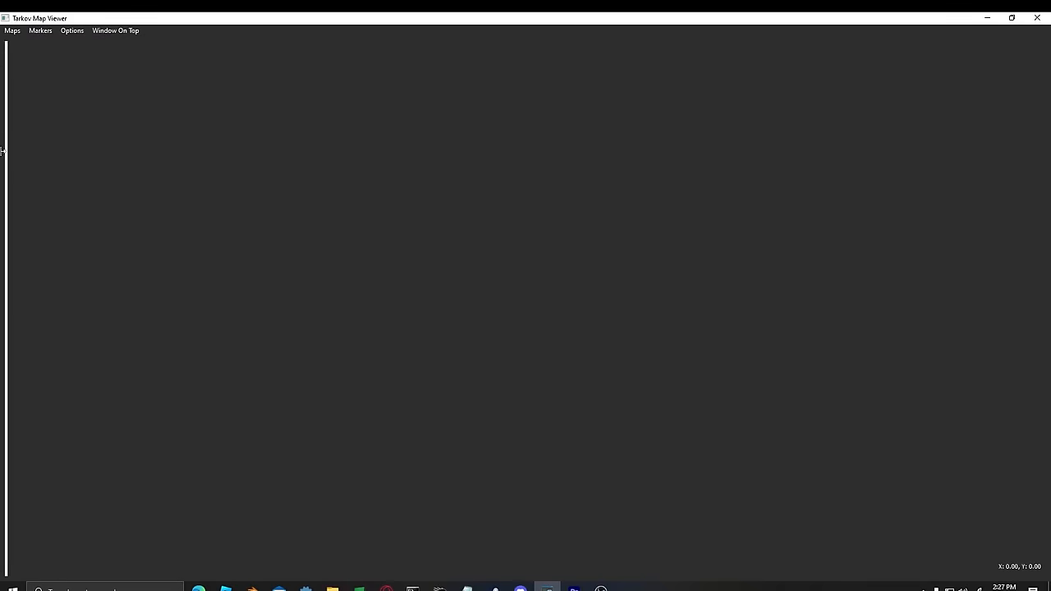
click(40, 30)
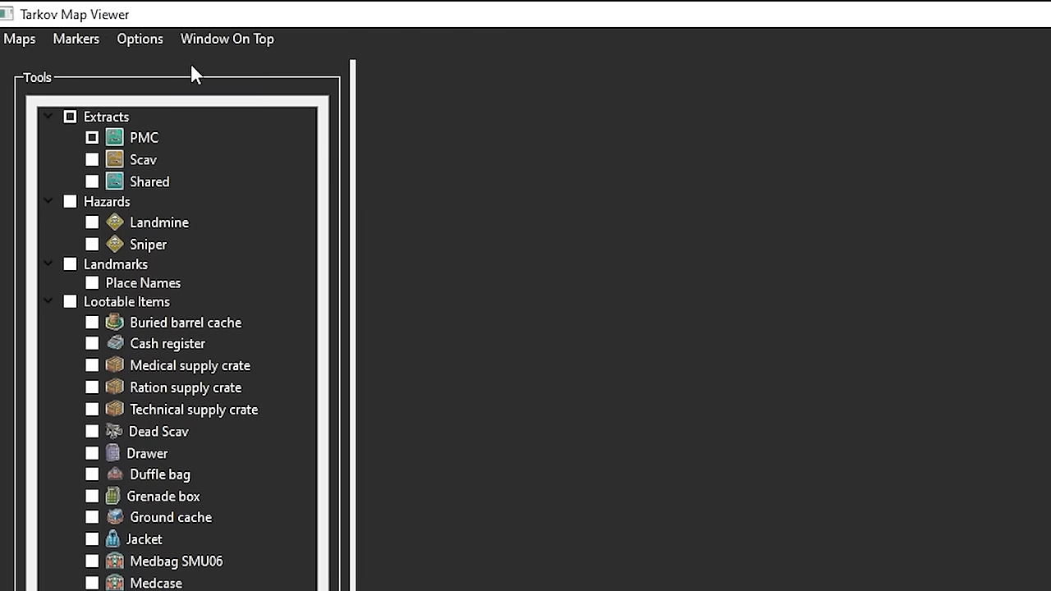
click(20, 39)
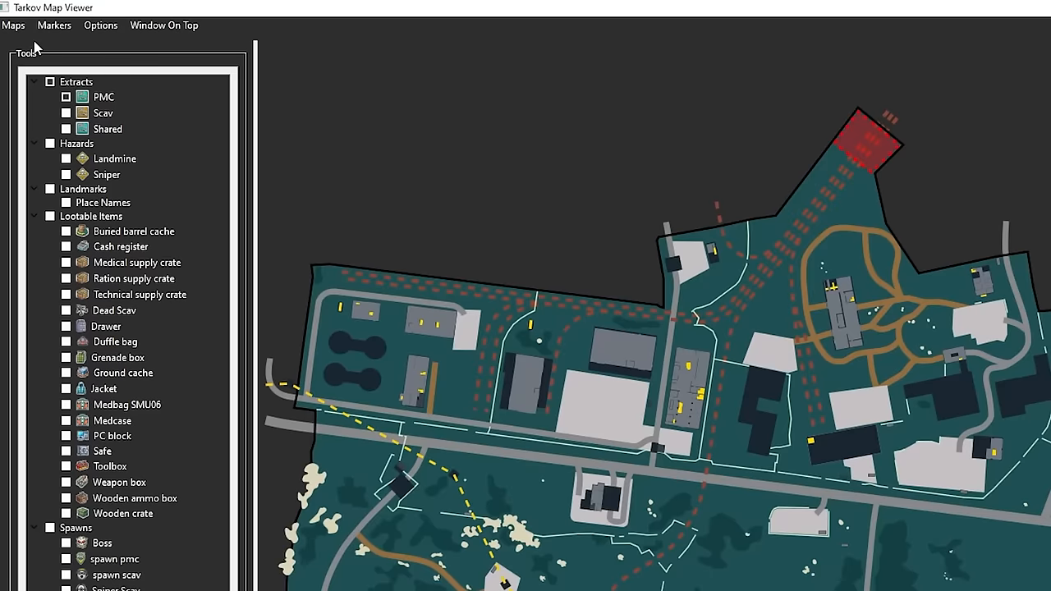
Step: Save the Screenshots teammates folder paths in Preferences, then show the Maps list
click(100, 25)
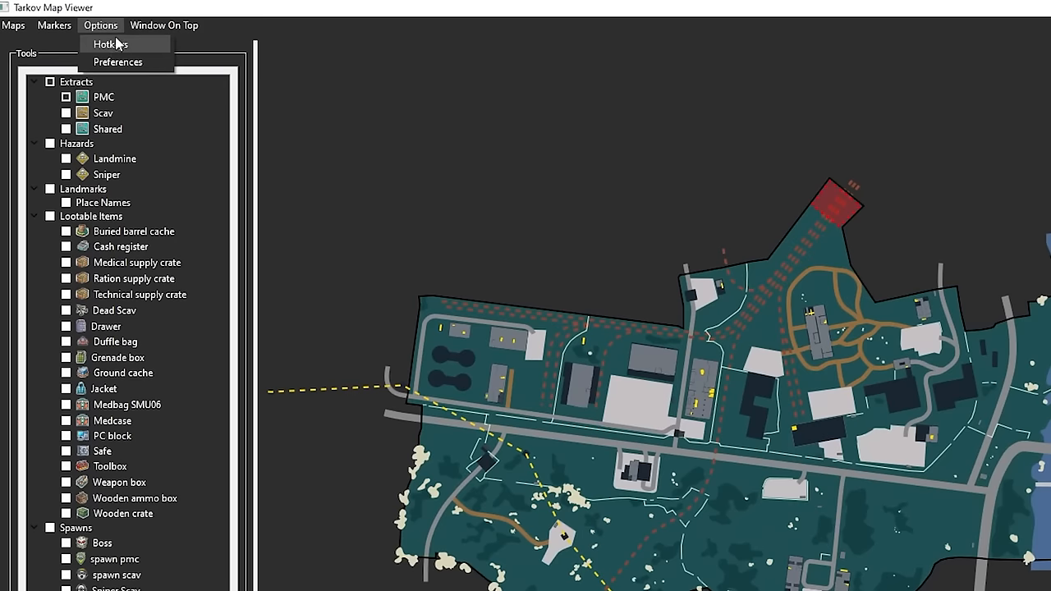
click(111, 44)
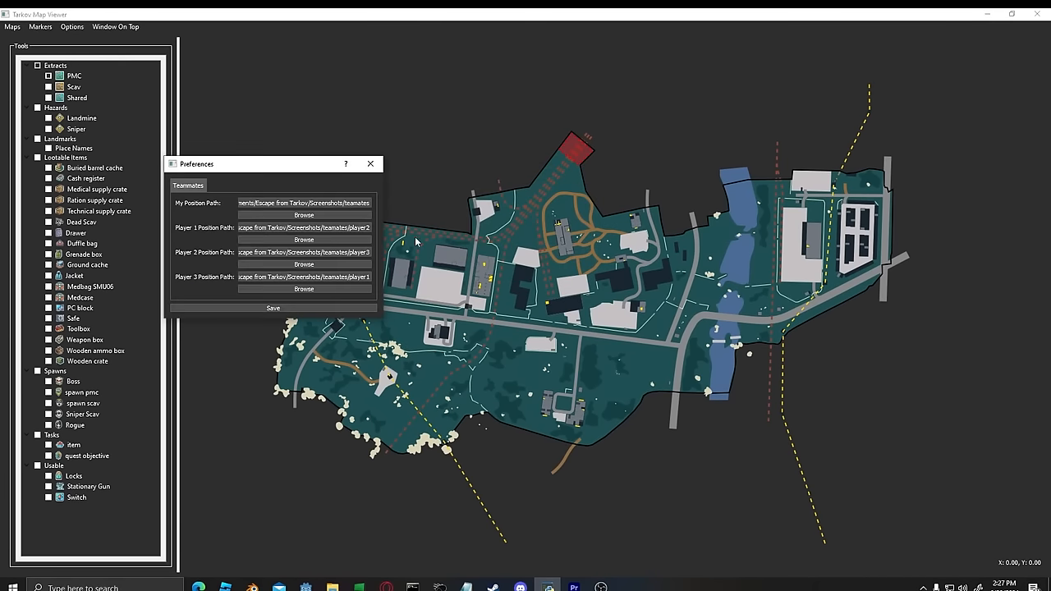
drag(197, 164, 424, 167)
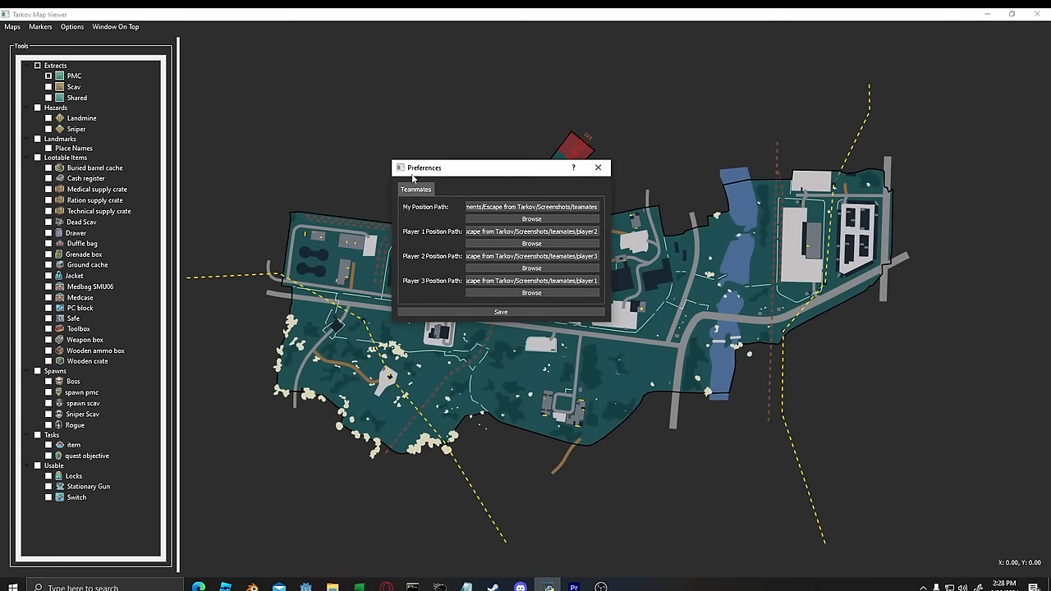
mouse_move(608, 323)
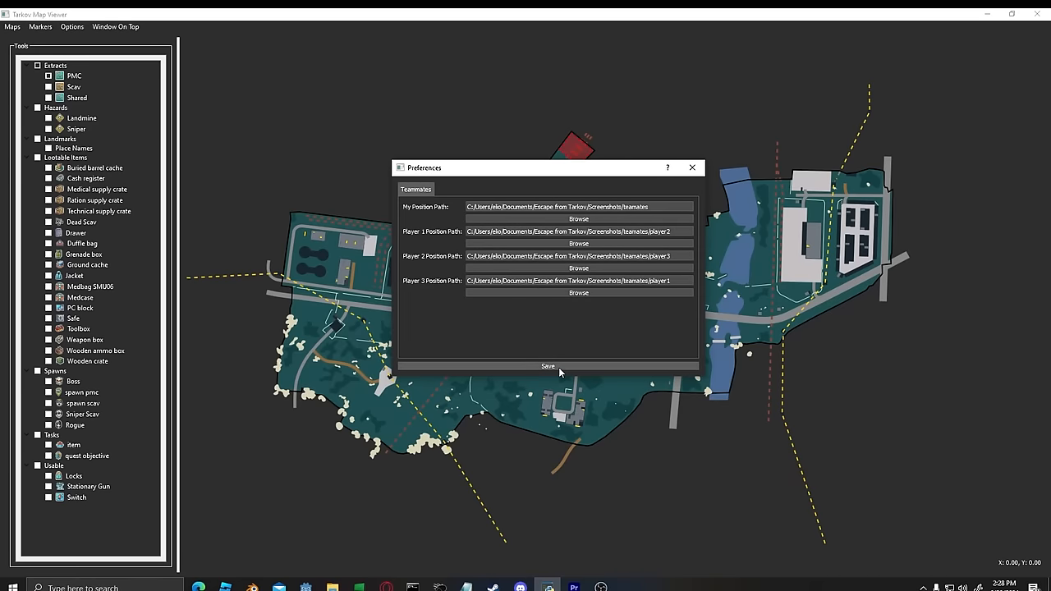
click(48, 86)
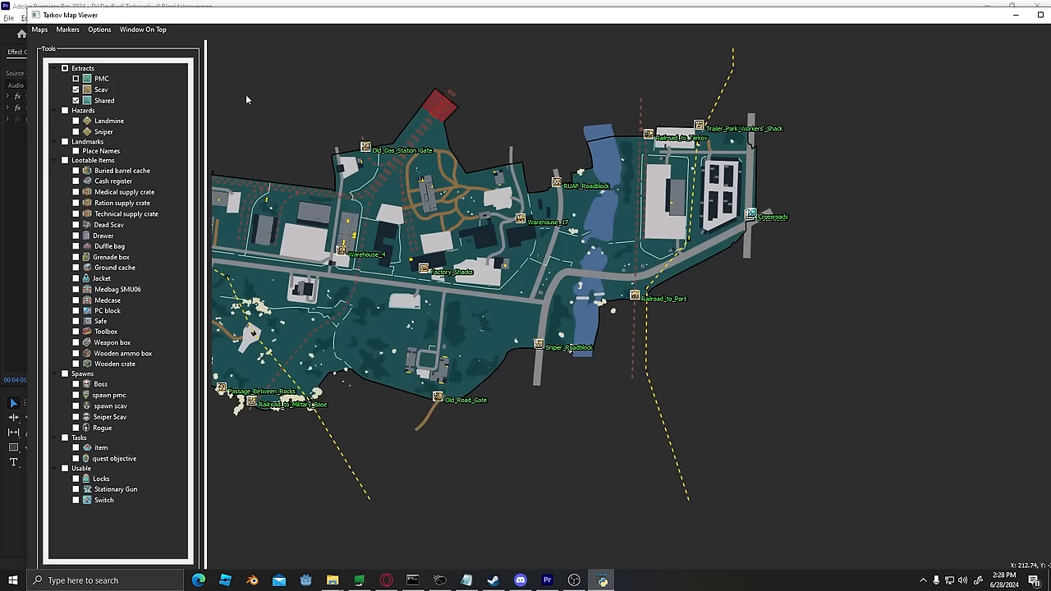
click(39, 31)
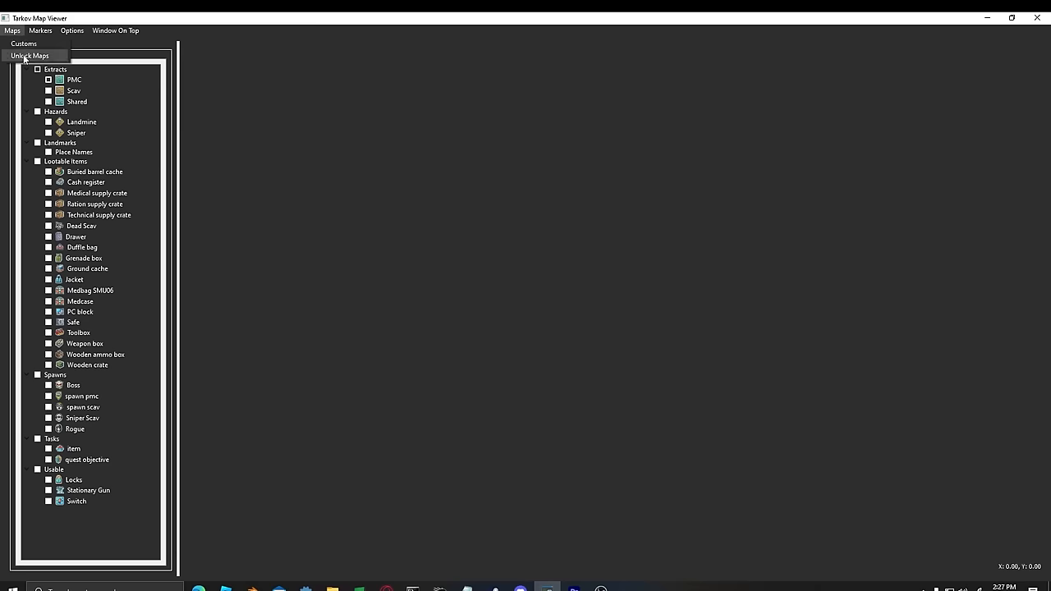